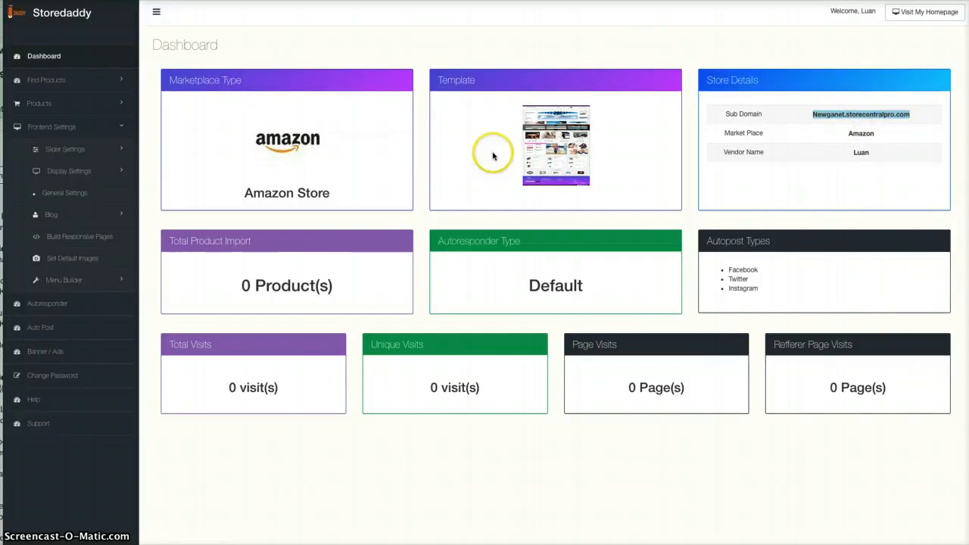
pyautogui.moveTo(532, 135)
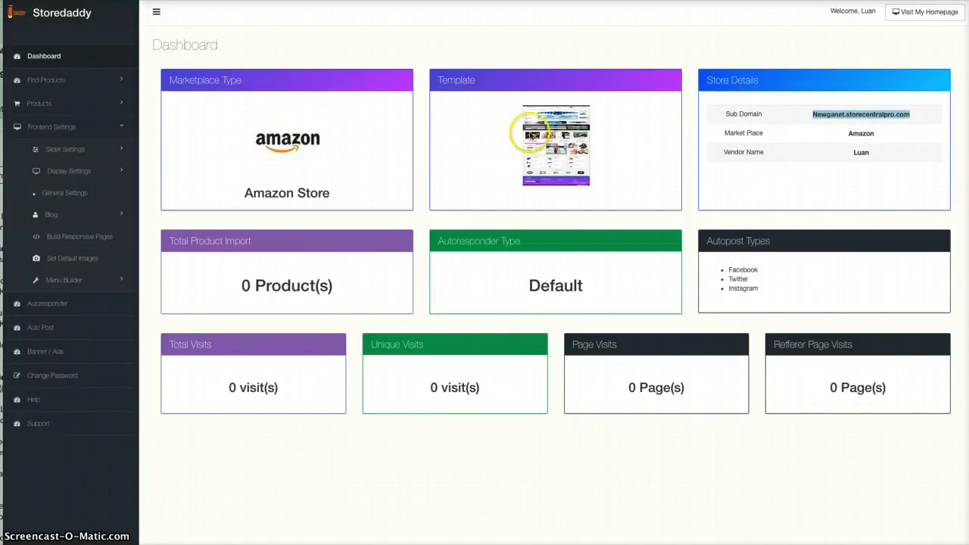
pyautogui.moveTo(358, 151)
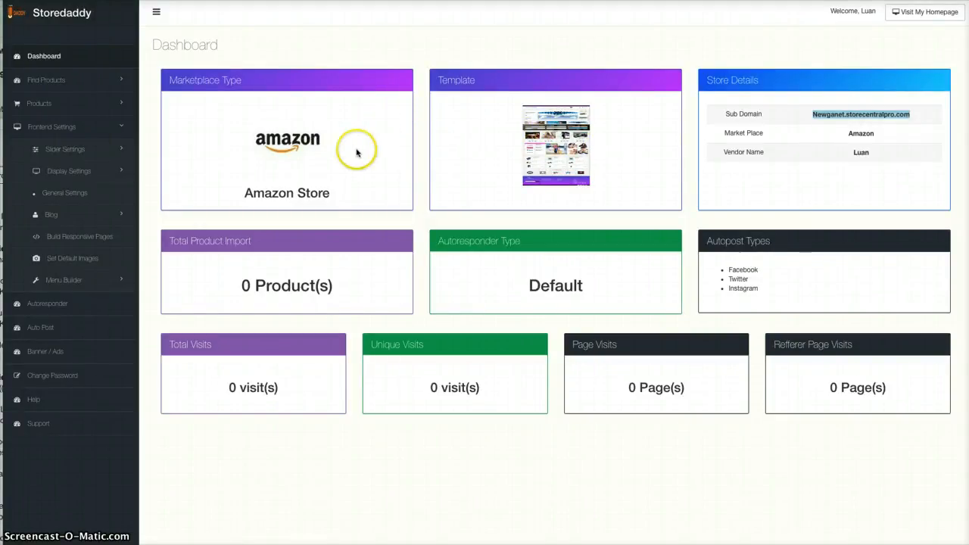
pyautogui.moveTo(482, 296)
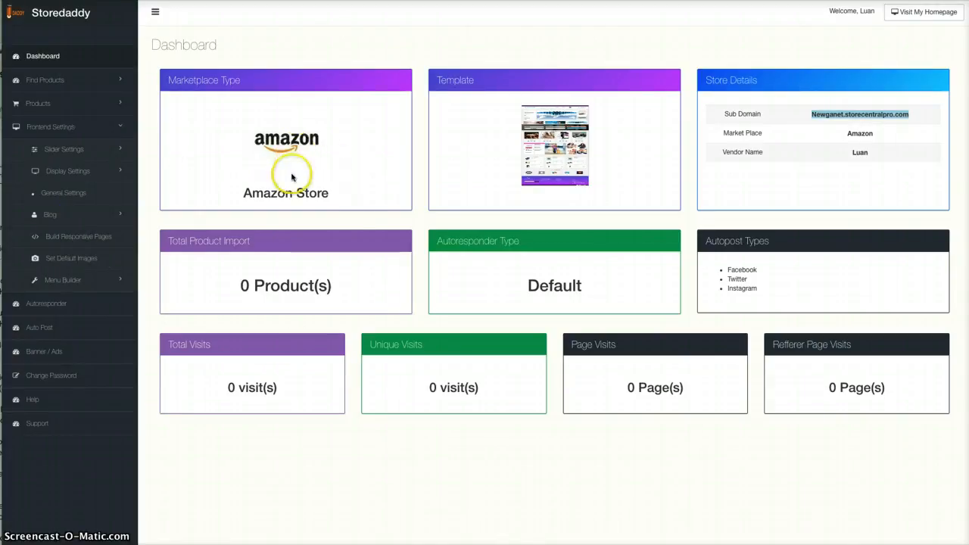
pyautogui.moveTo(340, 188)
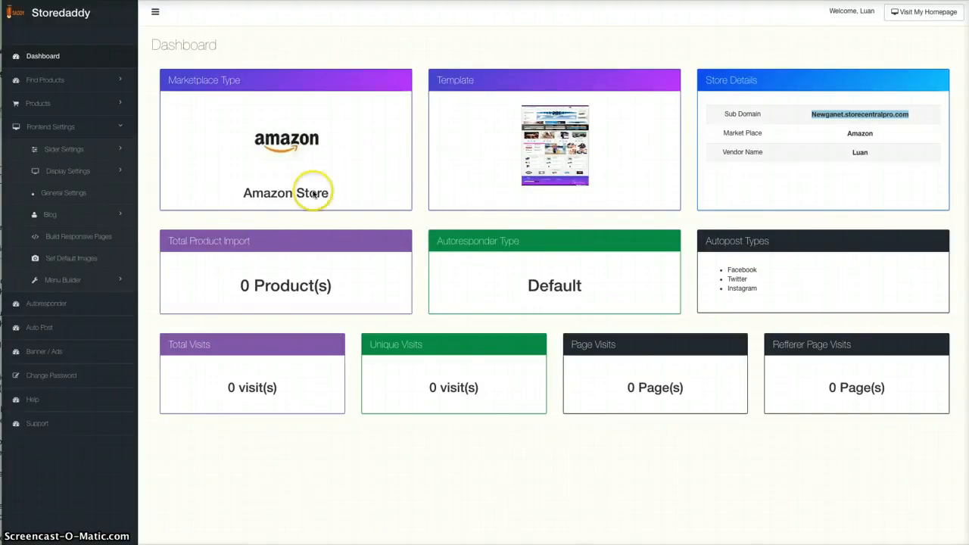
pyautogui.moveTo(745, 150)
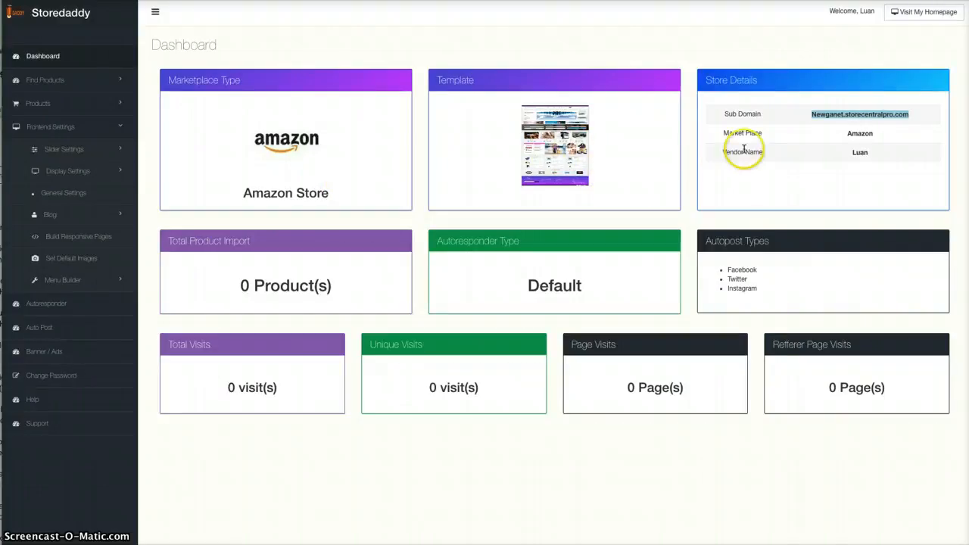
pyautogui.moveTo(659, 73)
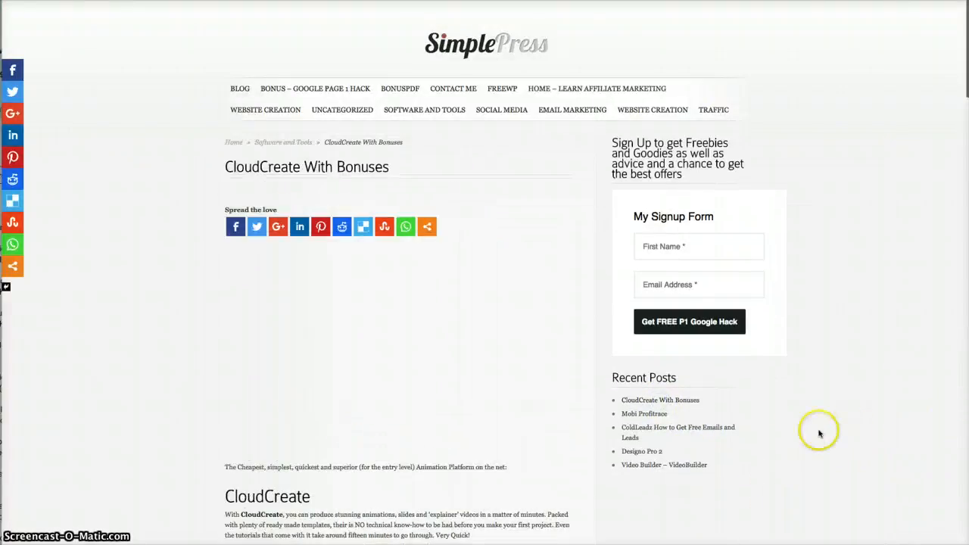
pyautogui.scroll(-3)
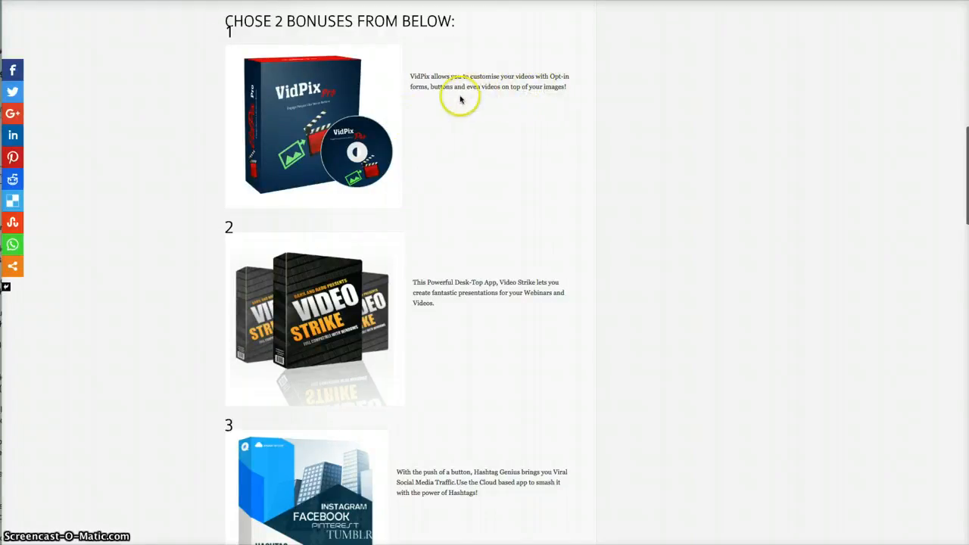
pyautogui.moveTo(515, 103)
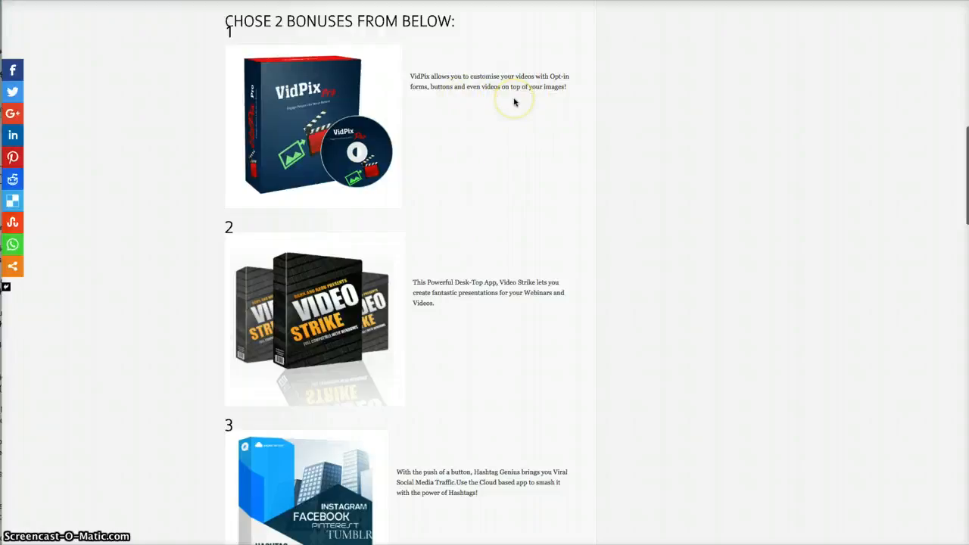
pyautogui.scroll(-3)
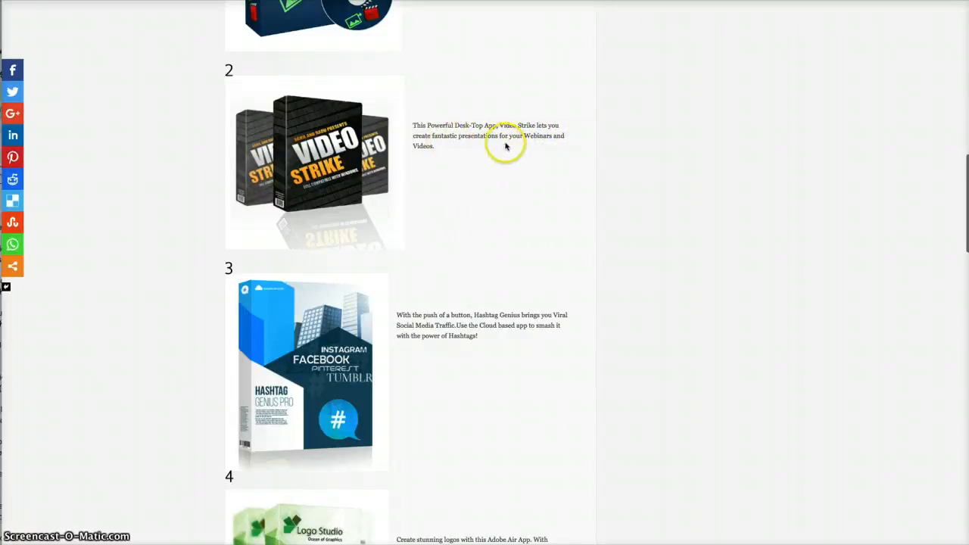
pyautogui.moveTo(542, 148)
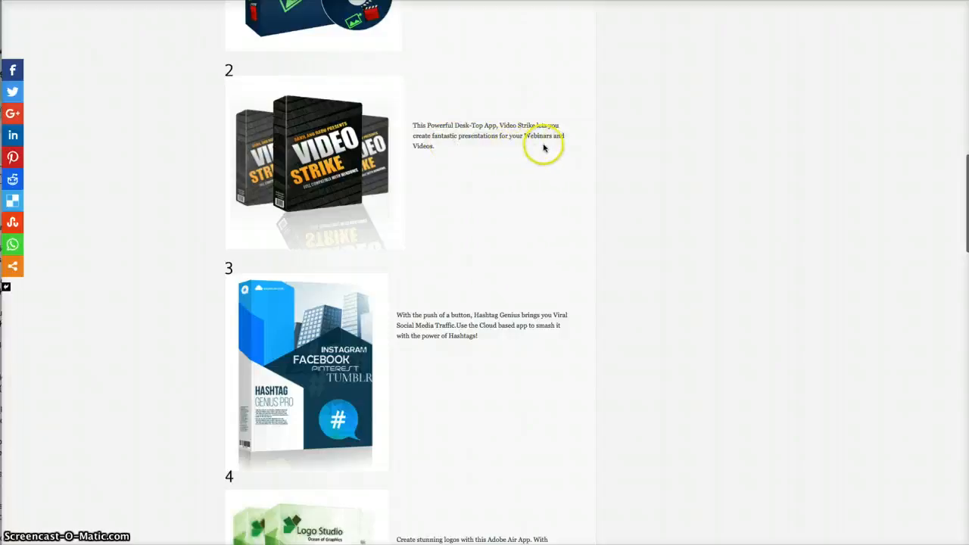
pyautogui.scroll(-3)
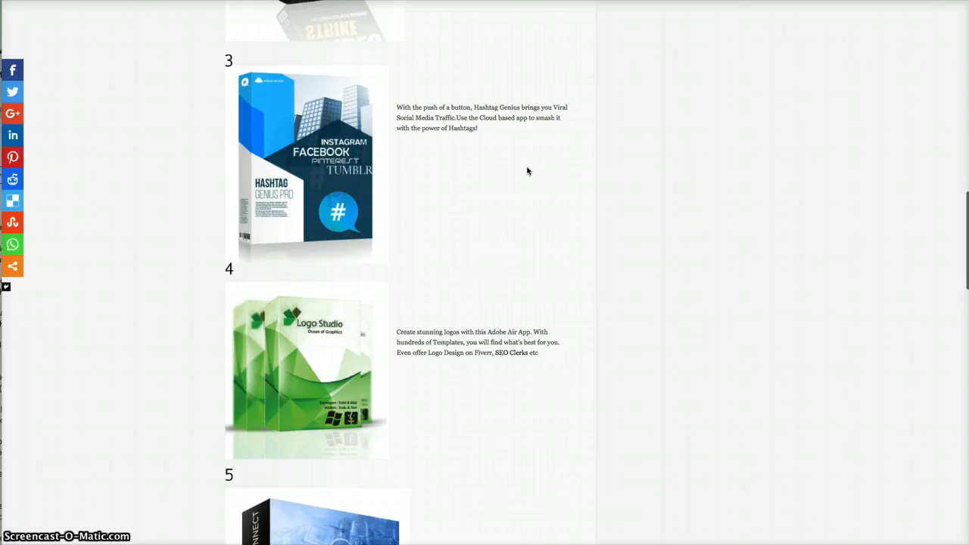
pyautogui.scroll(-3)
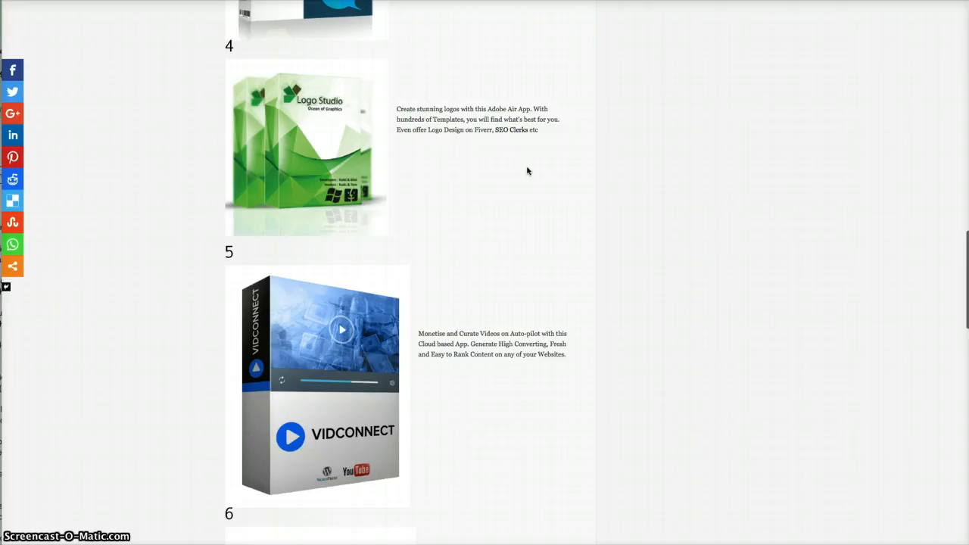
pyautogui.scroll(-3)
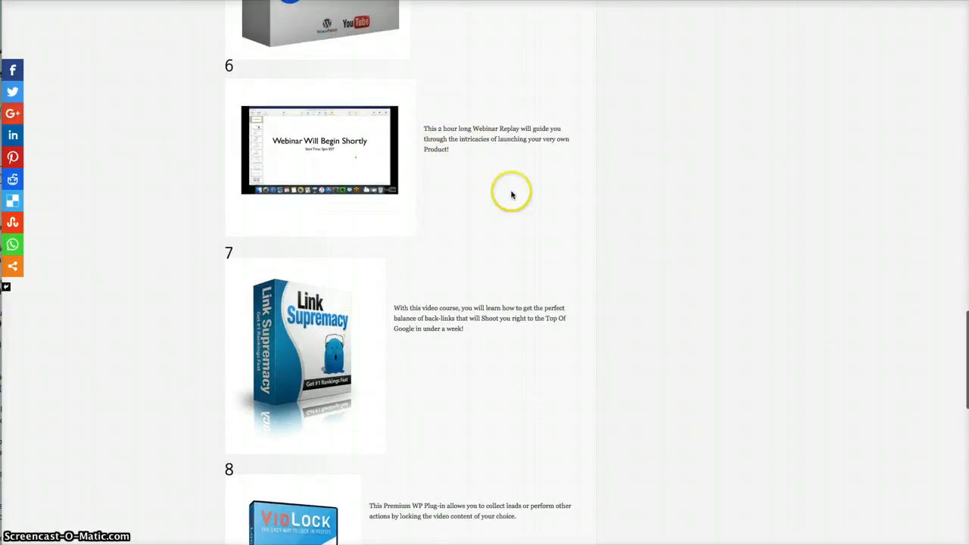
pyautogui.scroll(-3)
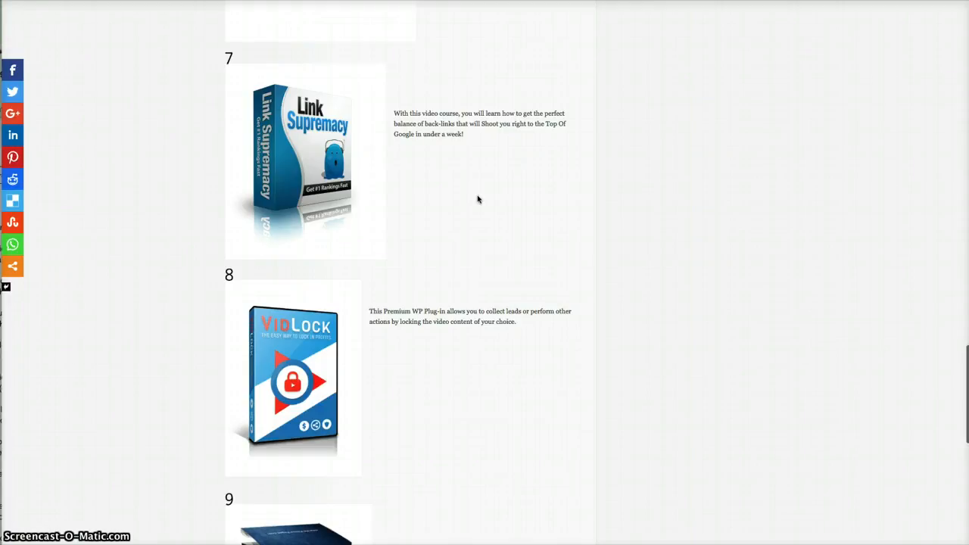
pyautogui.scroll(-3)
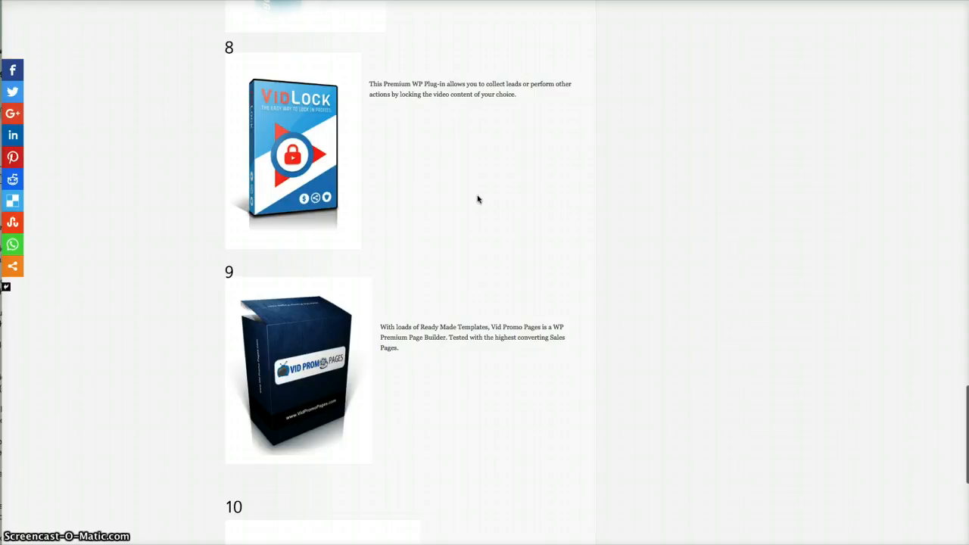
pyautogui.scroll(-3)
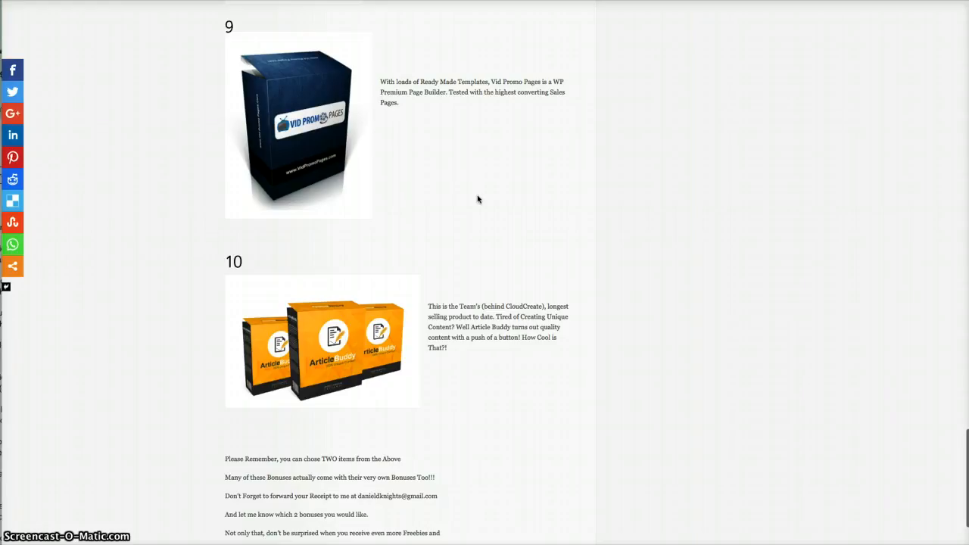
pyautogui.scroll(-3)
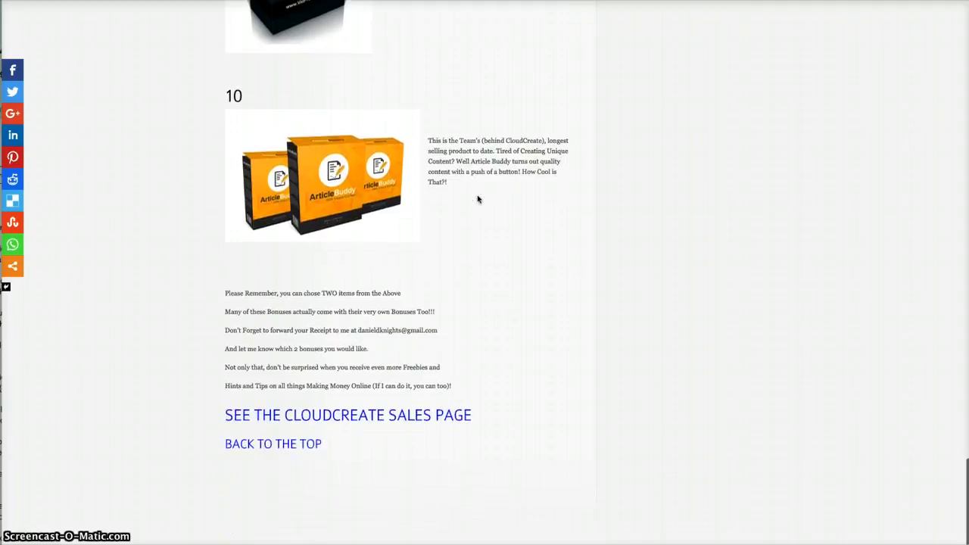
pyautogui.scroll(-3)
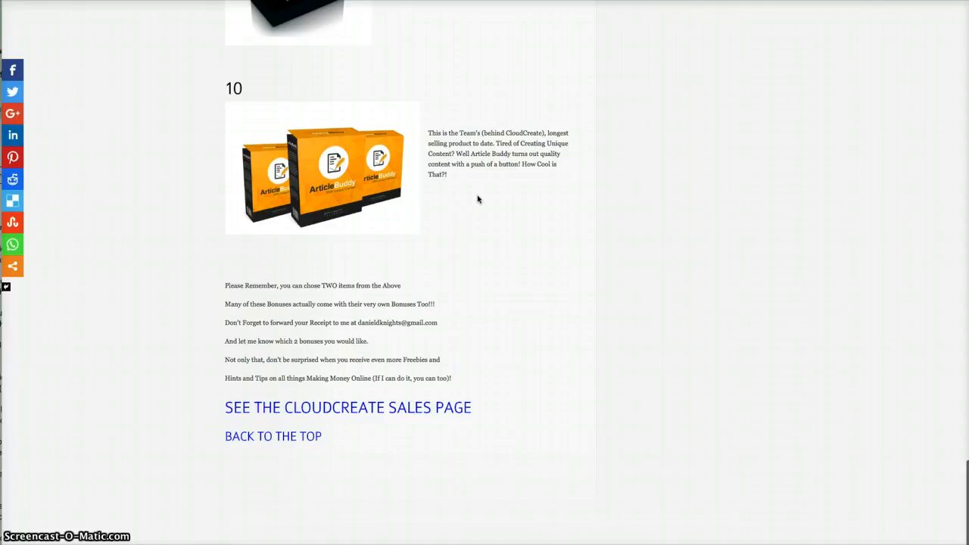
pyautogui.scroll(3)
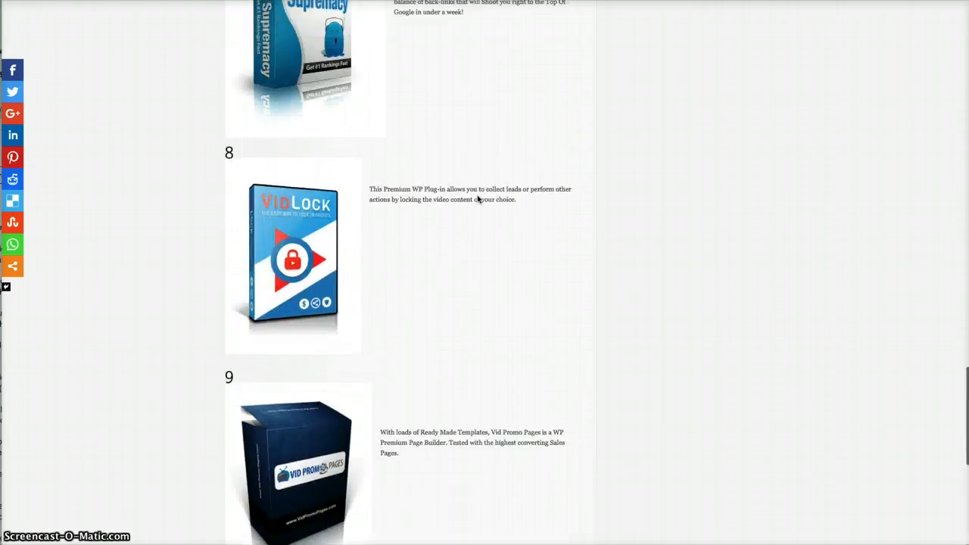
pyautogui.scroll(3)
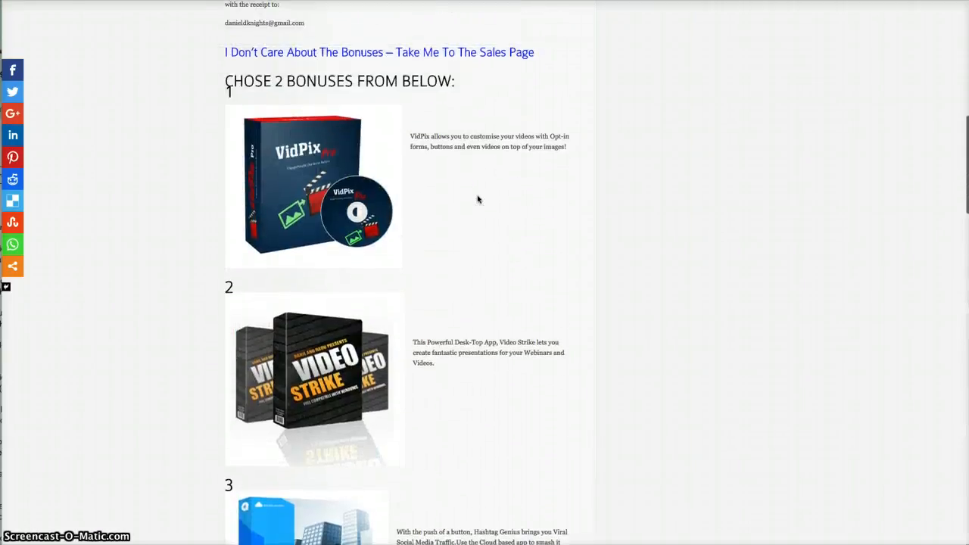
pyautogui.scroll(-3)
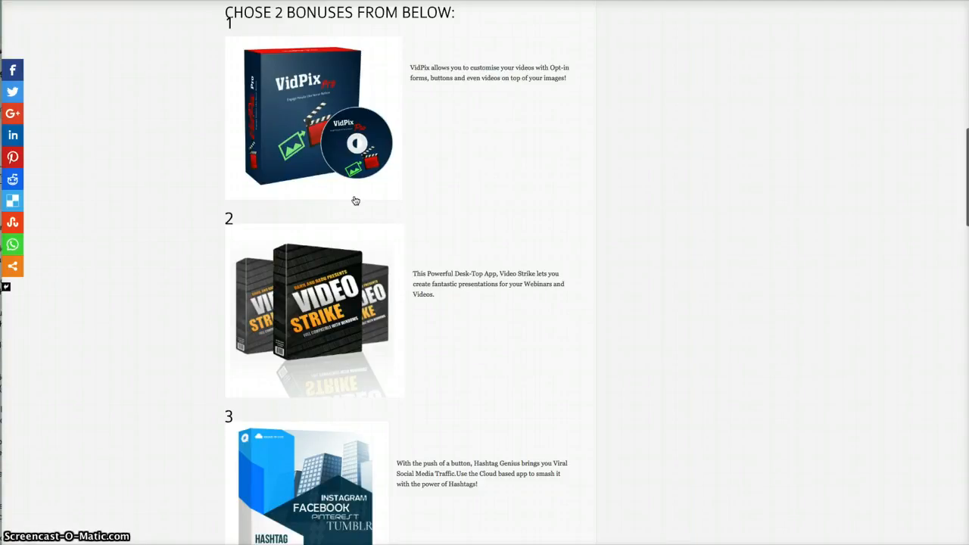
pyautogui.moveTo(600, 88)
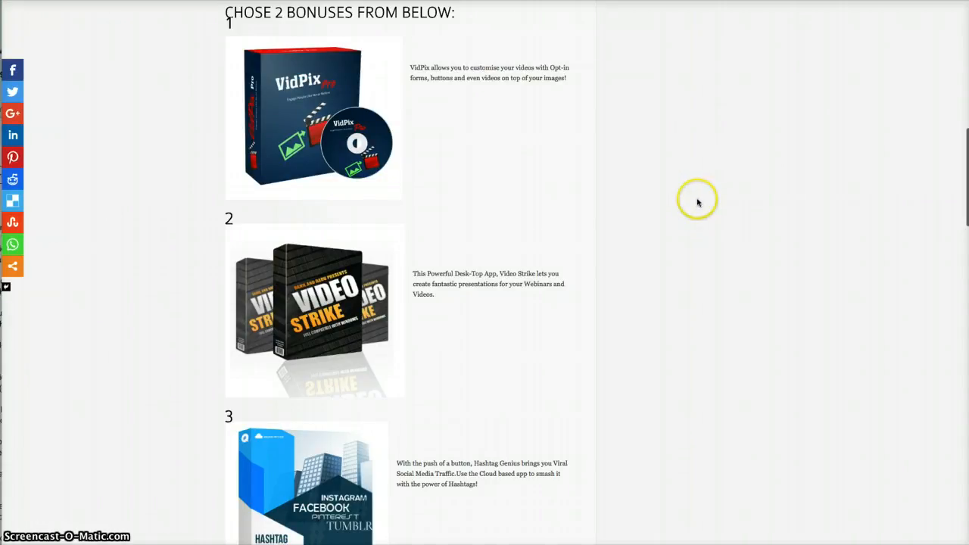
pyautogui.moveTo(674, 209)
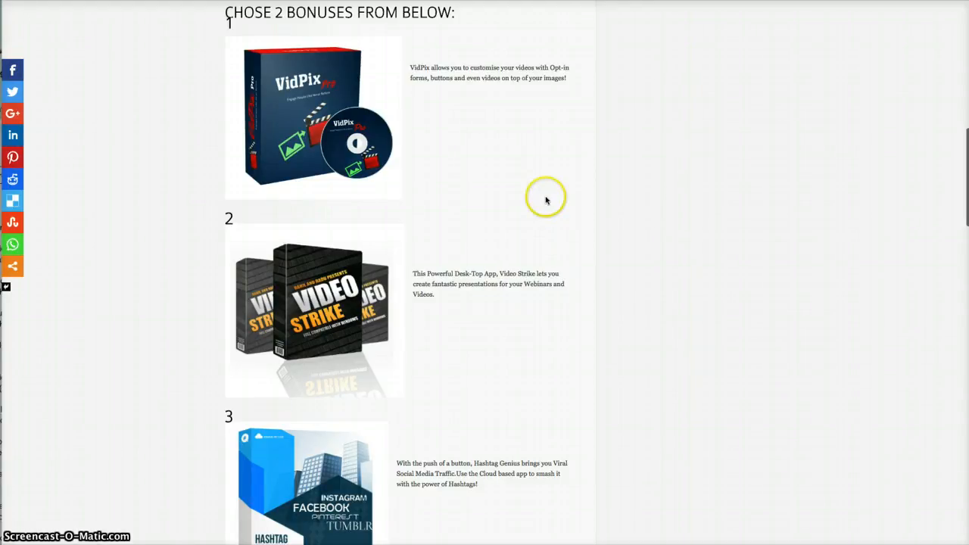
pyautogui.moveTo(709, 190)
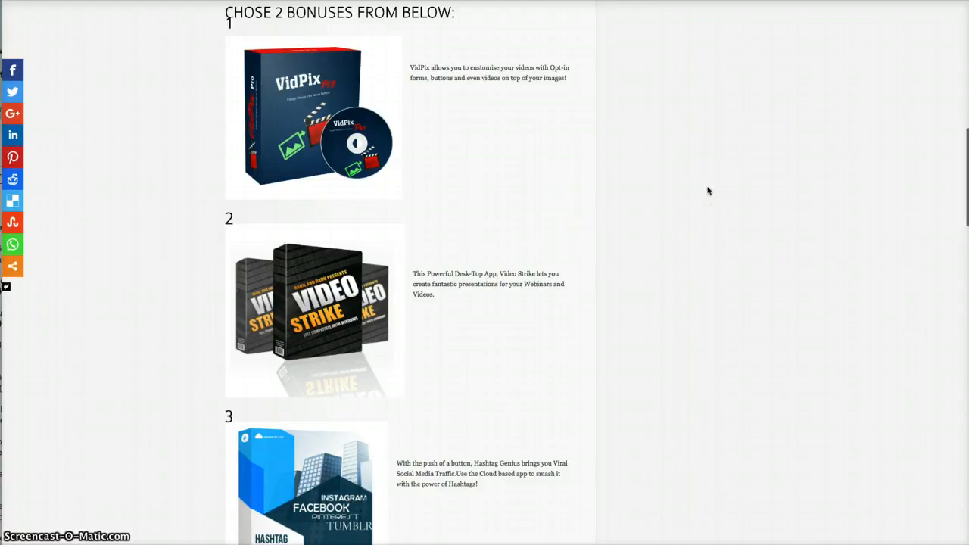